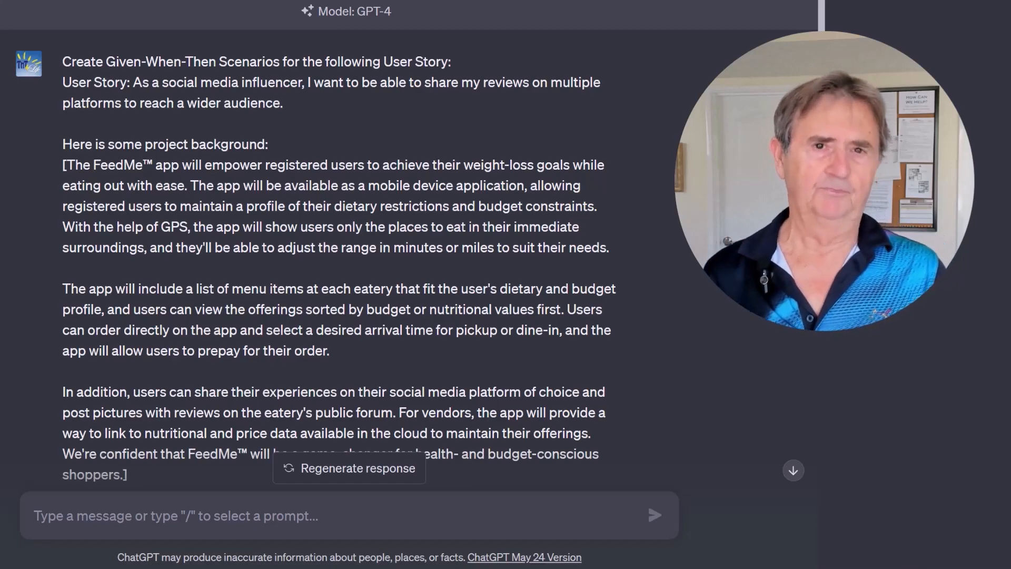
# Scroll past the prompt to ChatGPT's Scenarios 1–3 on Facebook, Twitter and manual platform selection
pyautogui.scroll(-3)
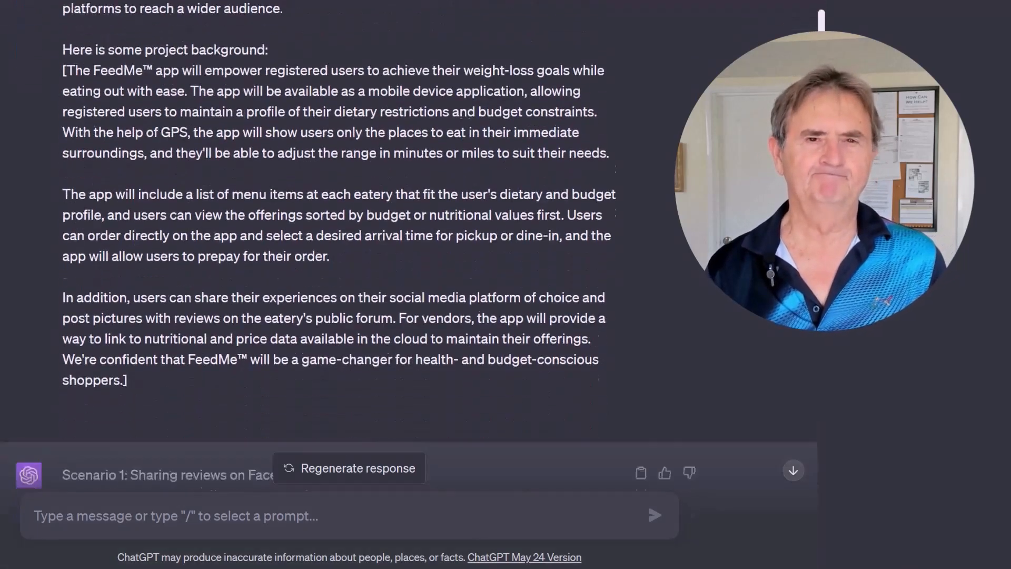
pyautogui.scroll(-3)
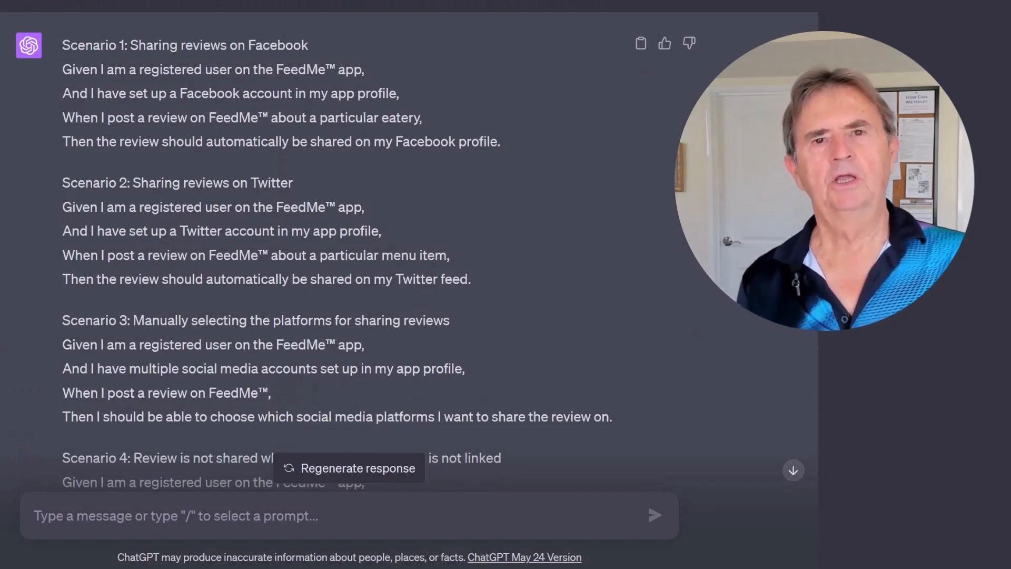
# Scroll further to read Scenarios 4–6 on unlinked accounts, settings updates and non-app purchases
pyautogui.doubleClick(185, 44)
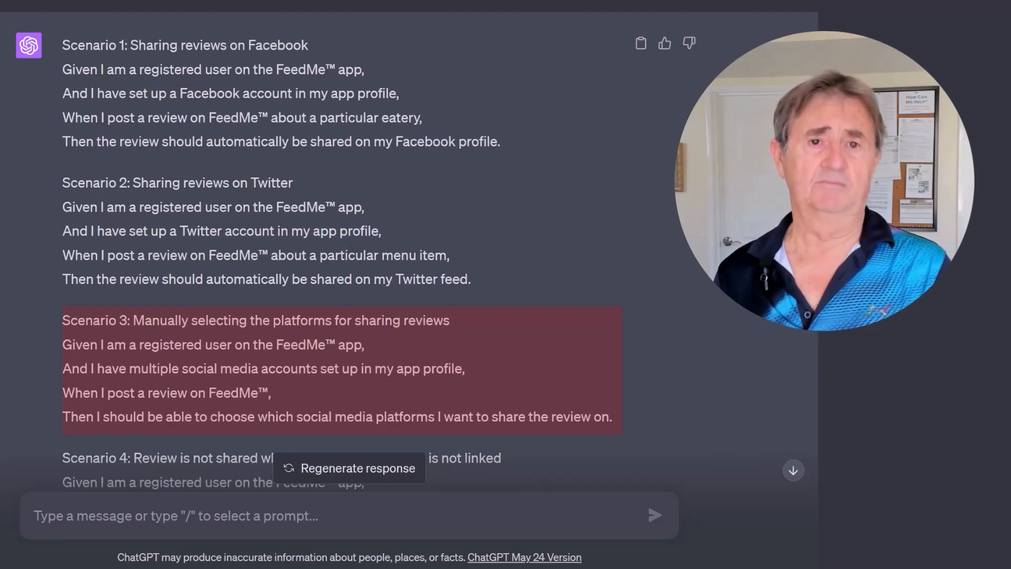
pyautogui.scroll(-3)
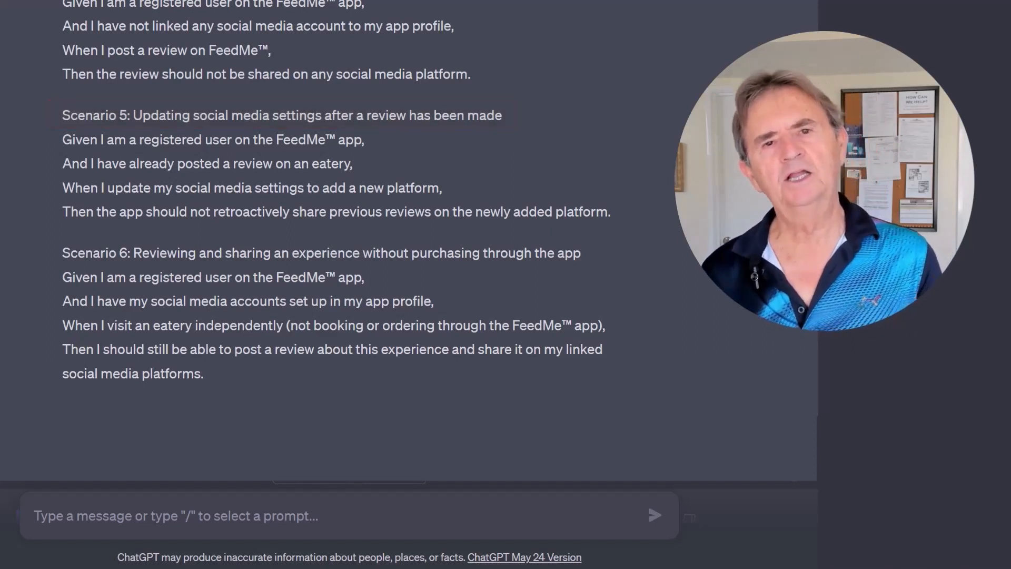
# Request a rewrite of the scenarios using Background statements and scroll to the response
pyautogui.doubleClick(212, 139)
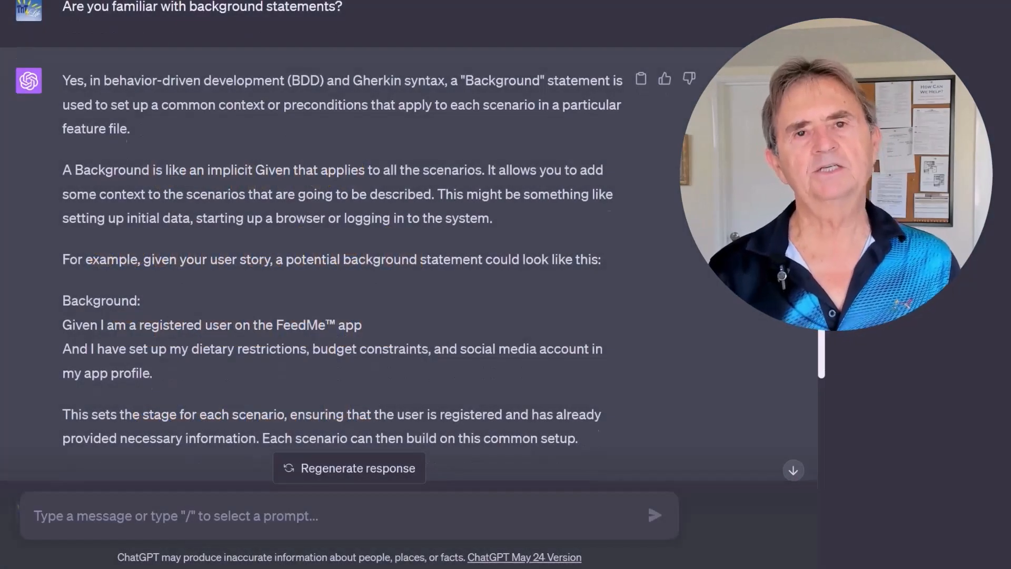
pyautogui.scroll(-3)
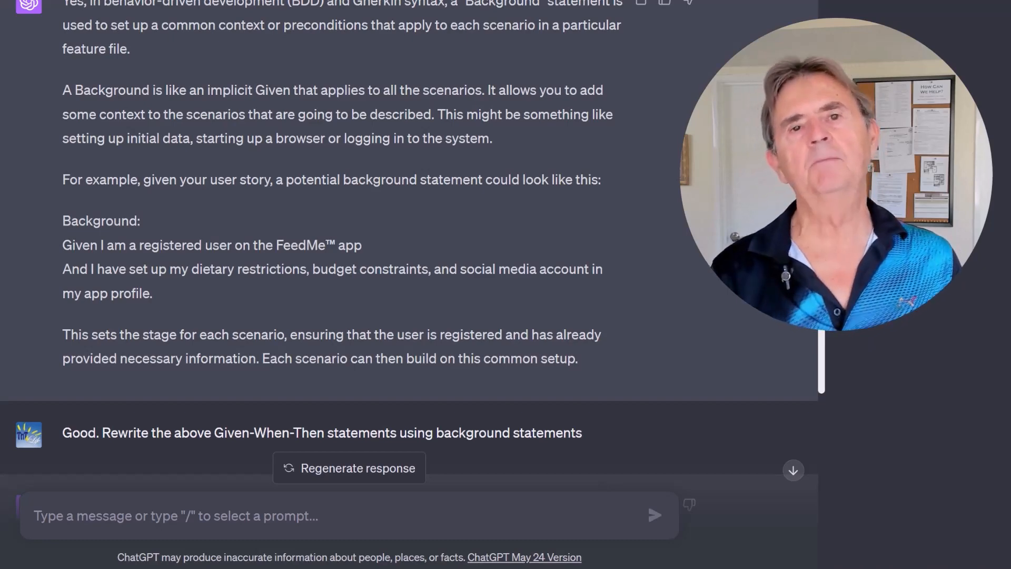
pyautogui.scroll(-3)
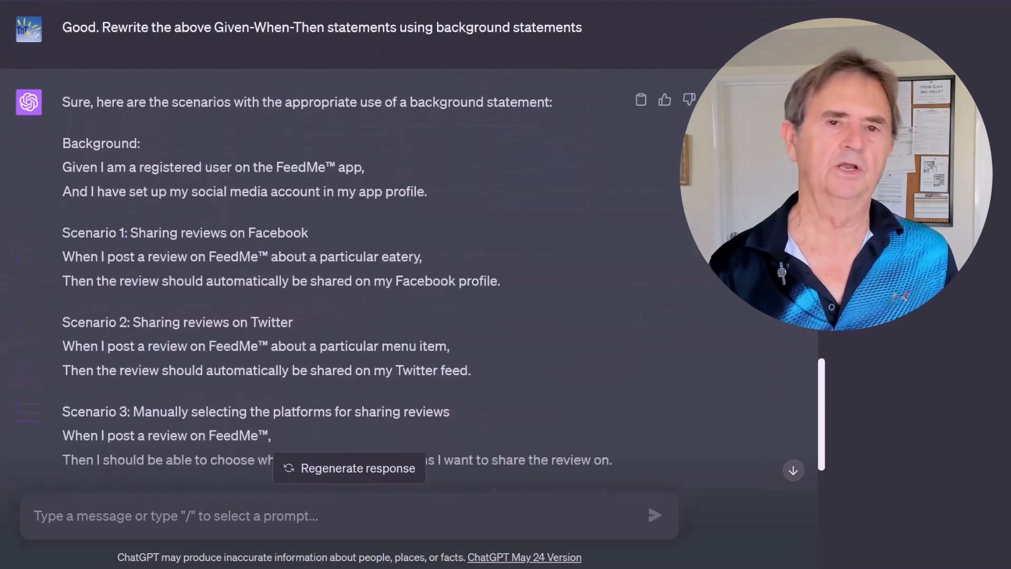
# Scroll the rewritten answer from the Background section down to Scenario 6
pyautogui.doubleClick(101, 143)
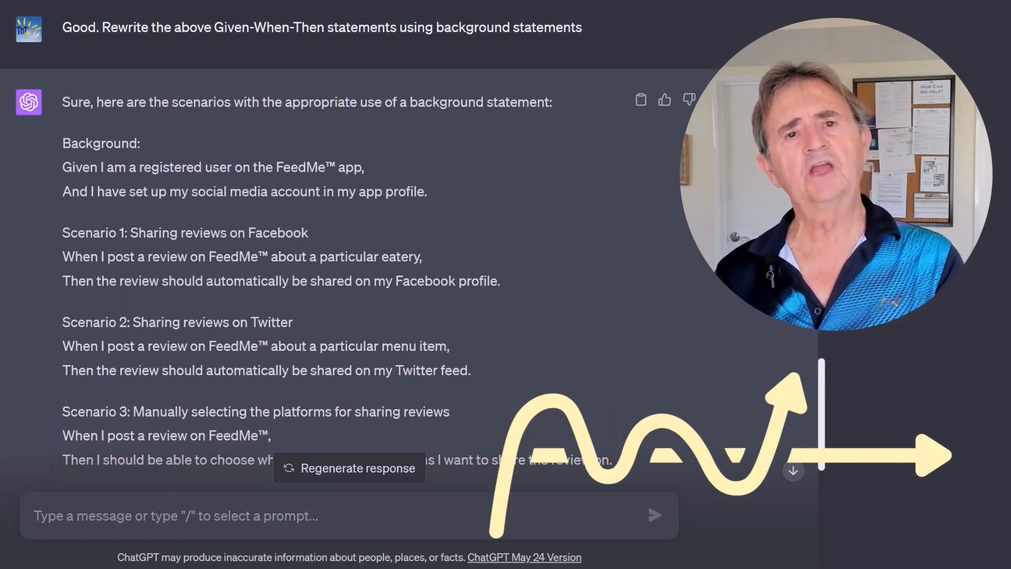
pyautogui.moveTo(62, 167); pyautogui.dragTo(426, 191)
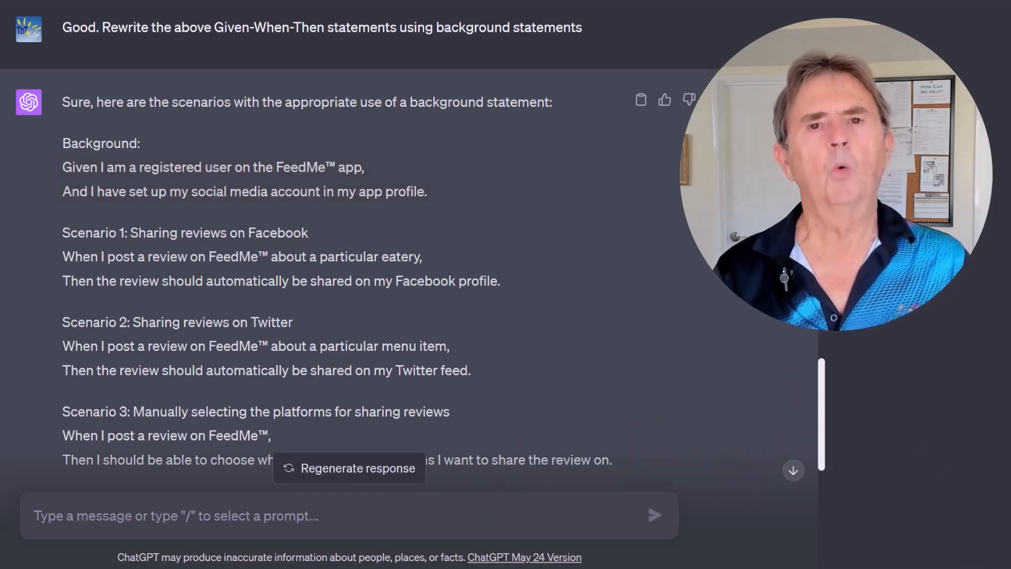
pyautogui.scroll(-3)
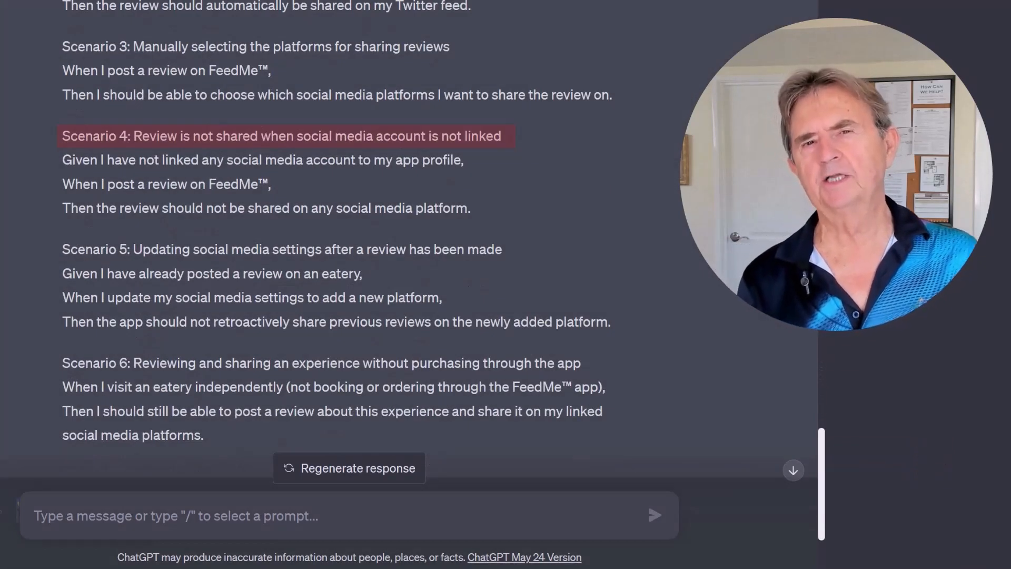